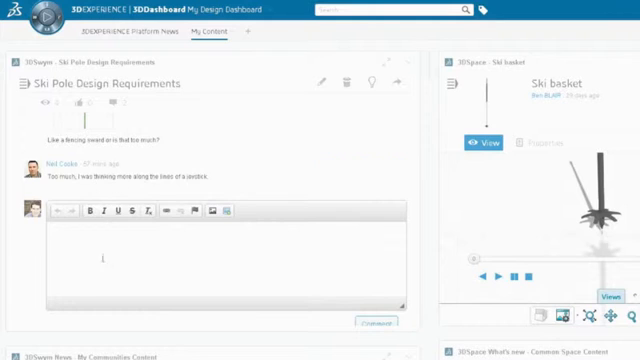
Step: Write the reply 'Ok great, I will create some concepts and post them back' in the comment editor
type("Ok great, I will d")
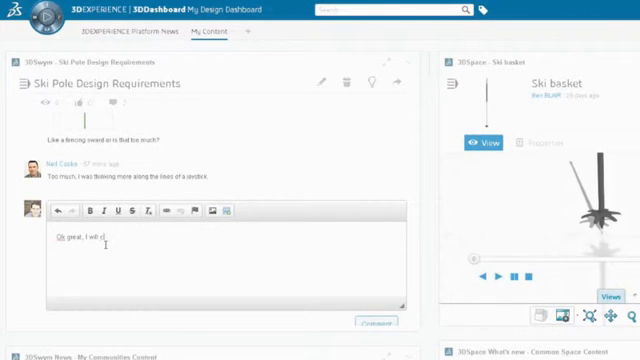
type("create some concepts and post them ba")
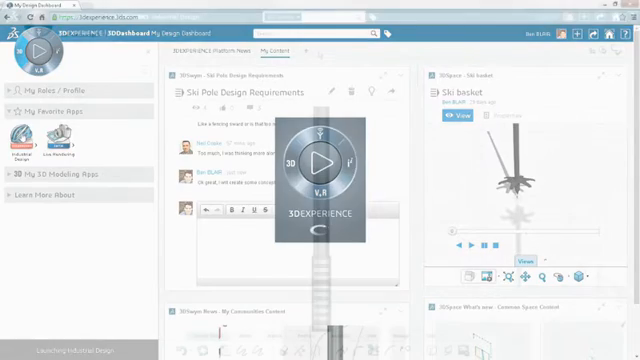
Step: Launch Industrial Design from My Favorite Apps so the ski pole grip concept loads
left_click(328, 160)
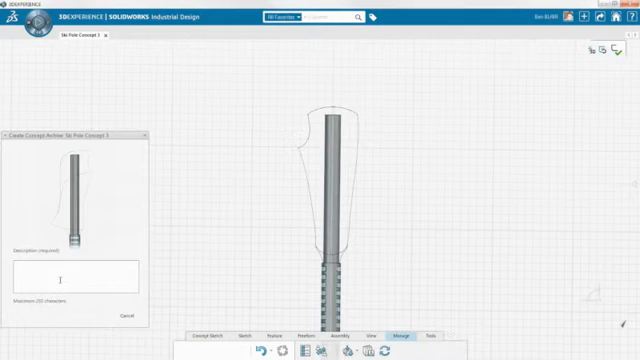
Step: Create a concept archive of the current grip design described as 'Concept 2'
type("Concept 2")
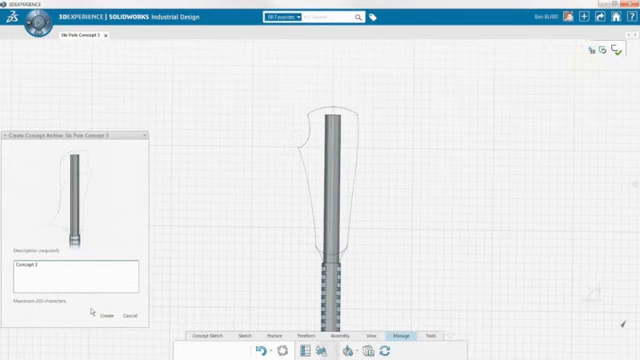
left_click(104, 316)
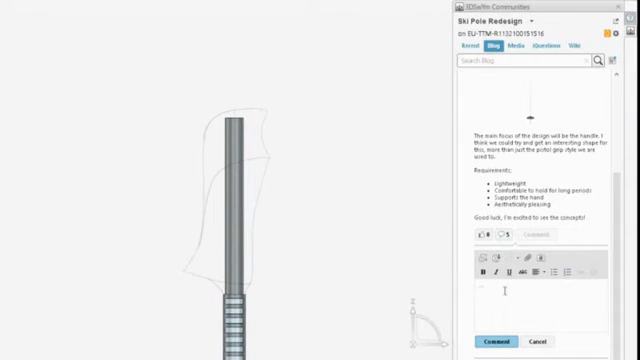
Step: Begin a comment reading 'Concept' on the Ski Pole Redesign blog post
type("Concept 1")
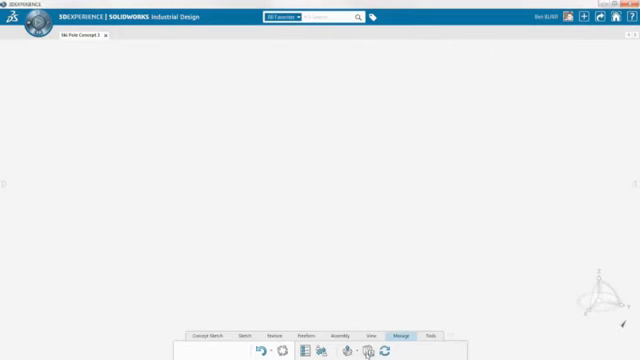
Step: Retrieve the 'Concept 2' archive into the empty Ski Pole design
left_click(349, 351)
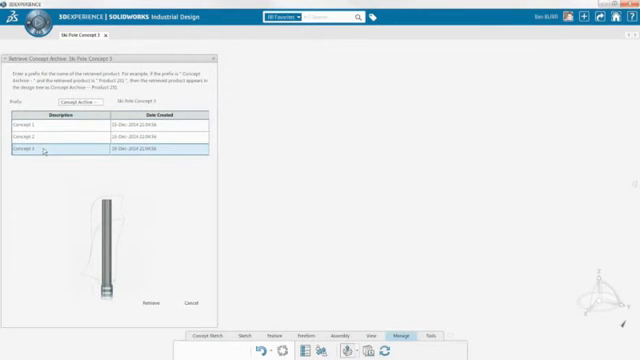
left_click(60, 149)
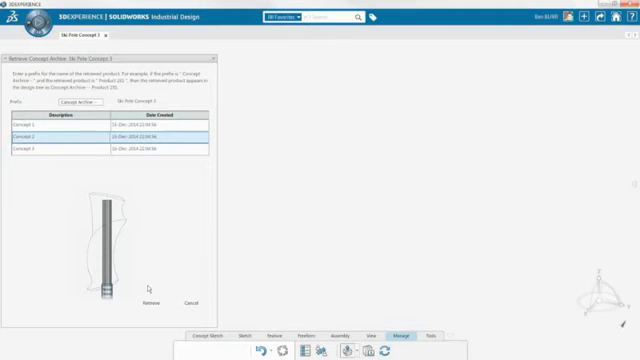
left_click(149, 302)
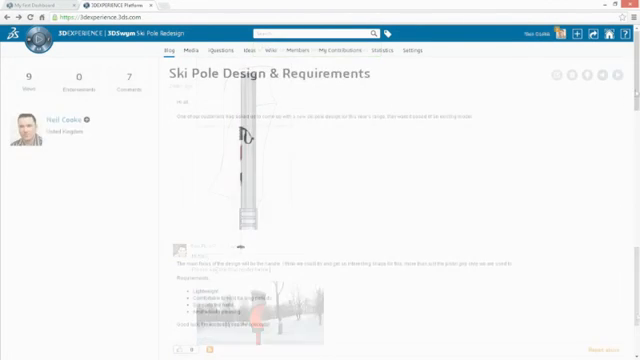
Step: Scroll through the thread's comments to the posted concepts and final snowy render
scroll("down", 3)
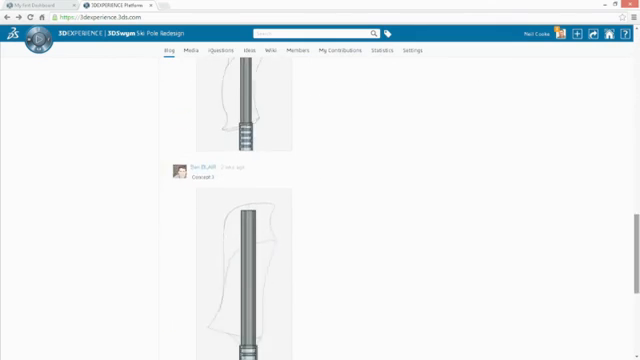
scroll("down", 3)
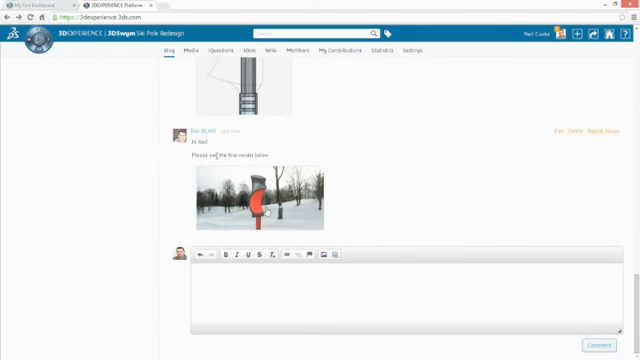